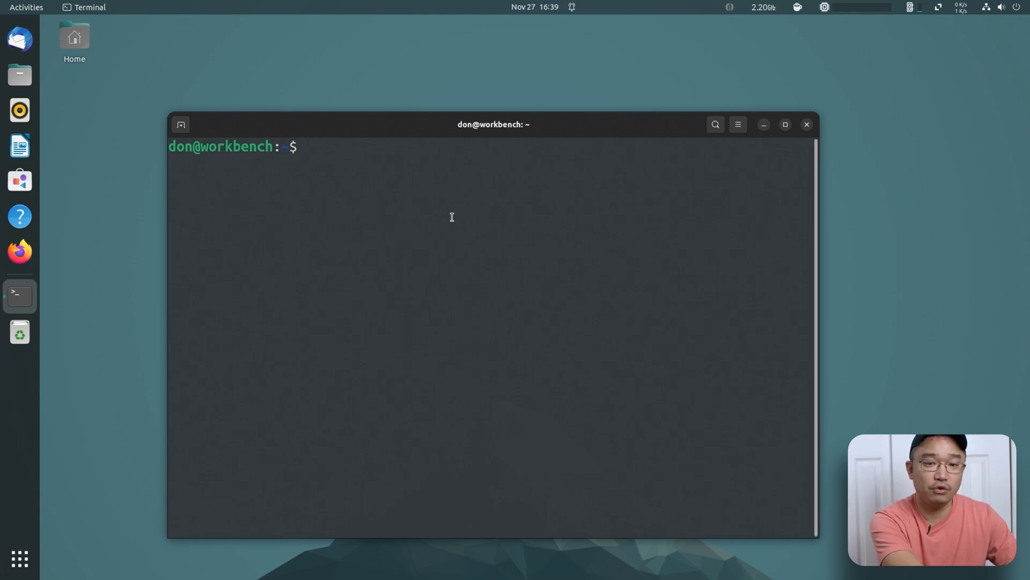
# Step: Install figlet with 'sudo apt install figlet'
pyautogui.write('sudo apt ins')
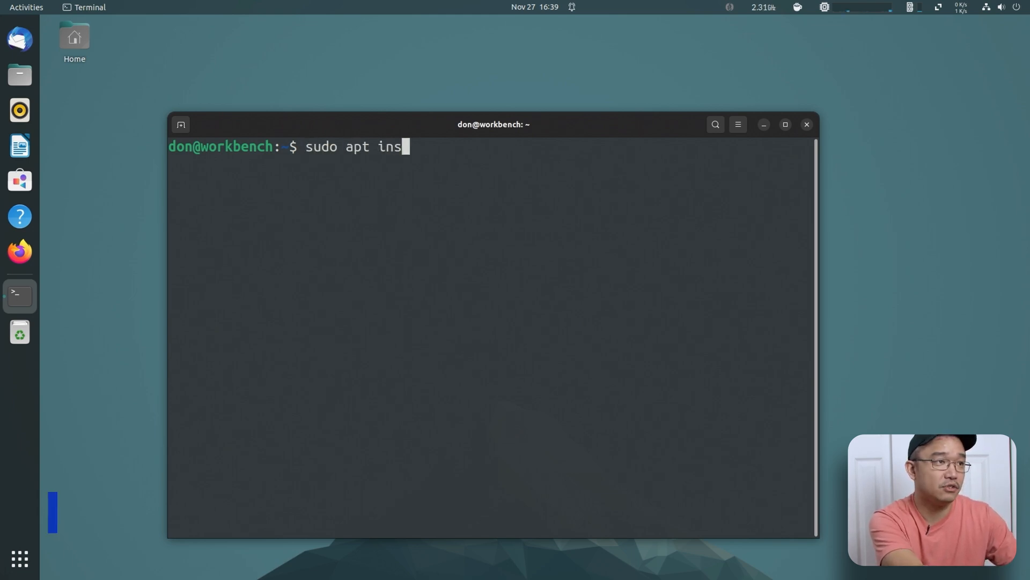
pyautogui.write('tall figlet')
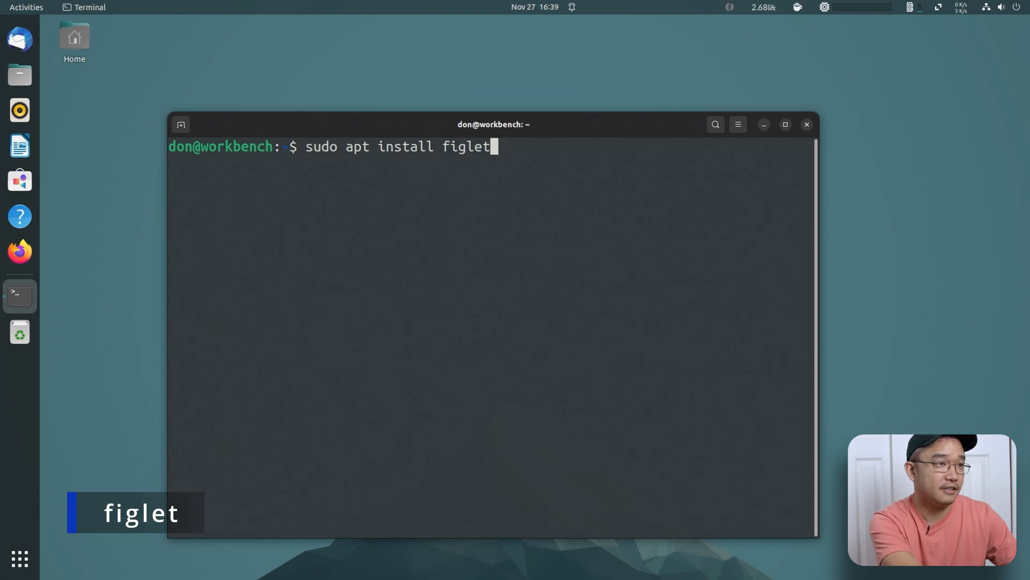
pyautogui.press('Return')
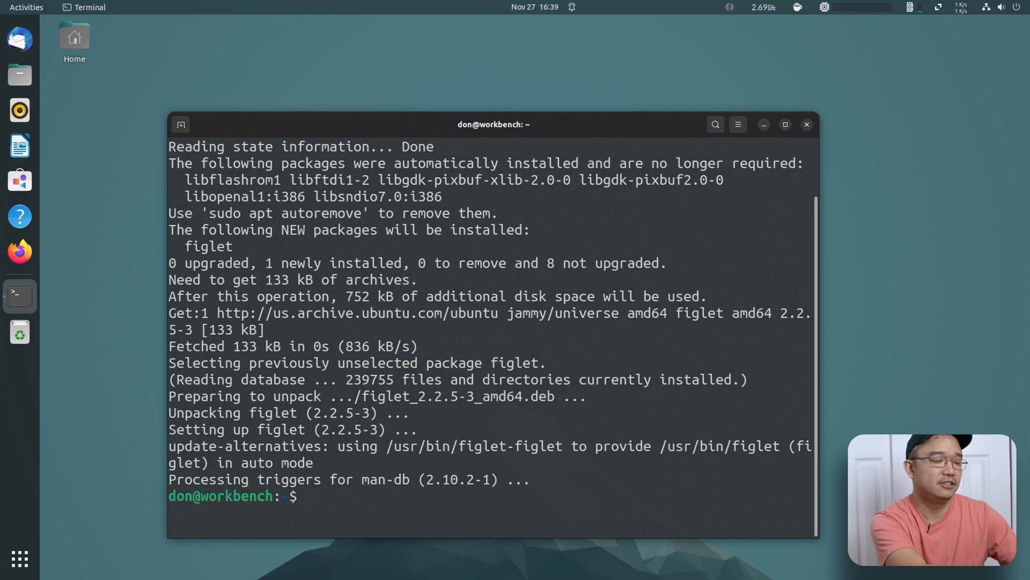
# Step: Print 'helloworld' as a large ASCII-art banner with figlet
pyautogui.write('figlet')
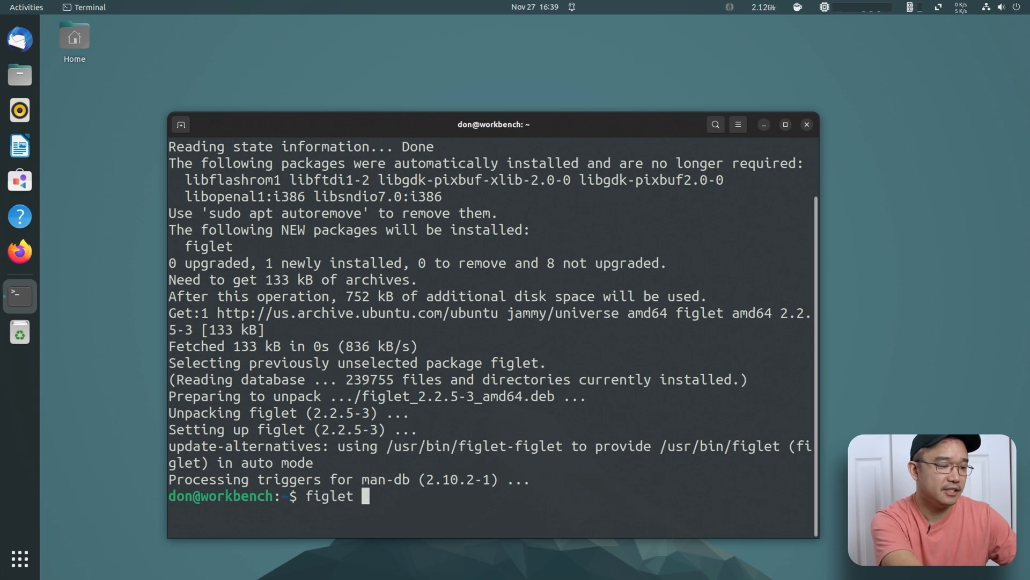
pyautogui.write('hellowo')
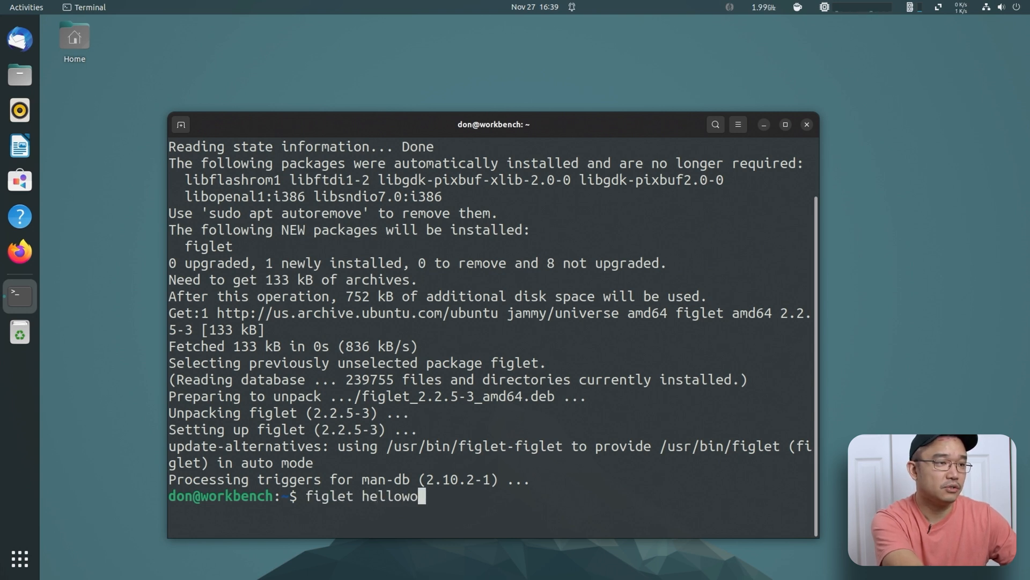
pyautogui.press('Return')
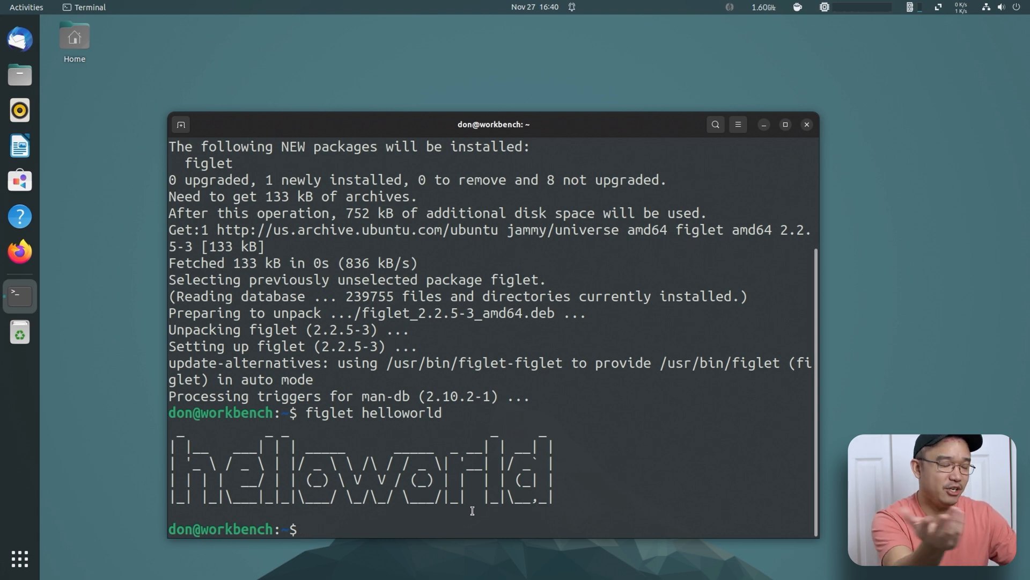
# Step: Install cmatrix with 'sudo apt install cmatrix' and run it once
pyautogui.write('sudo apt')
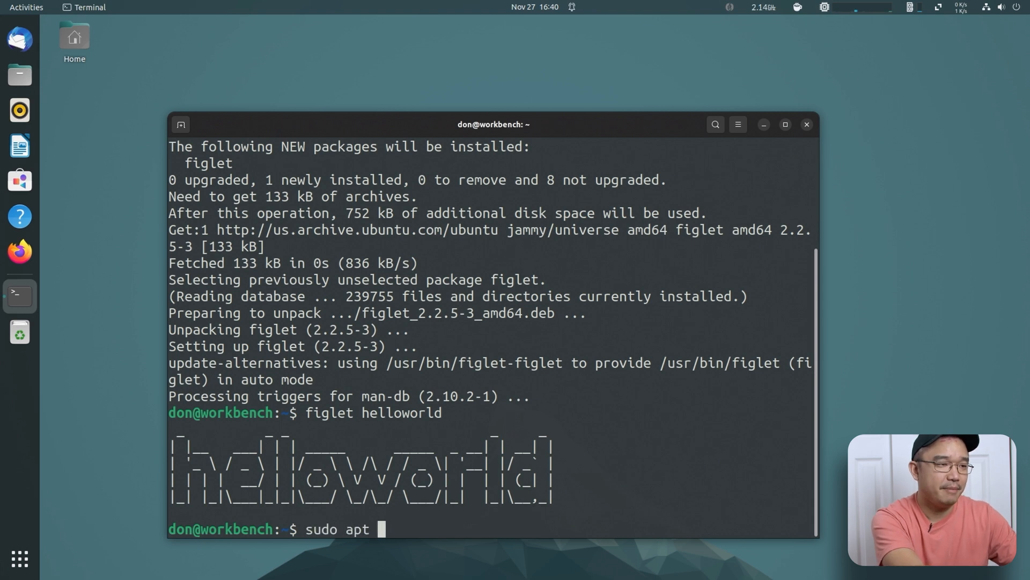
pyautogui.write('install cmatrix')
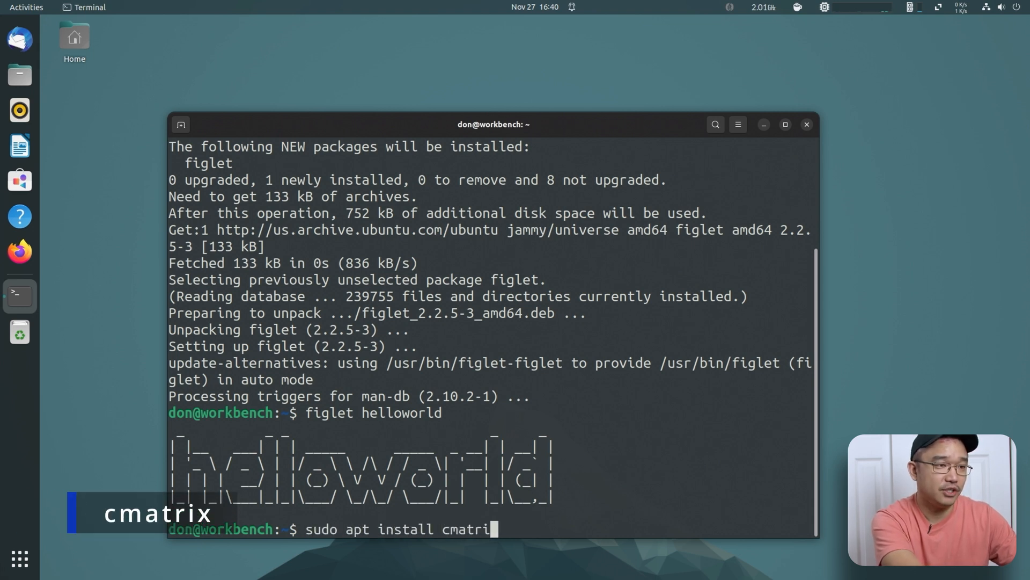
pyautogui.press('Return')
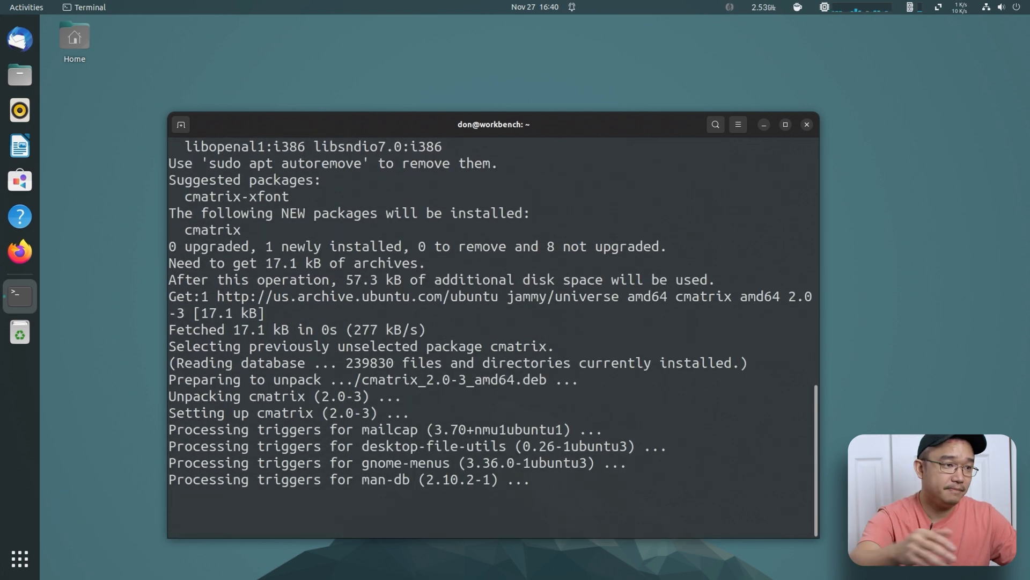
pyautogui.write('ch:~$ cmatrix')
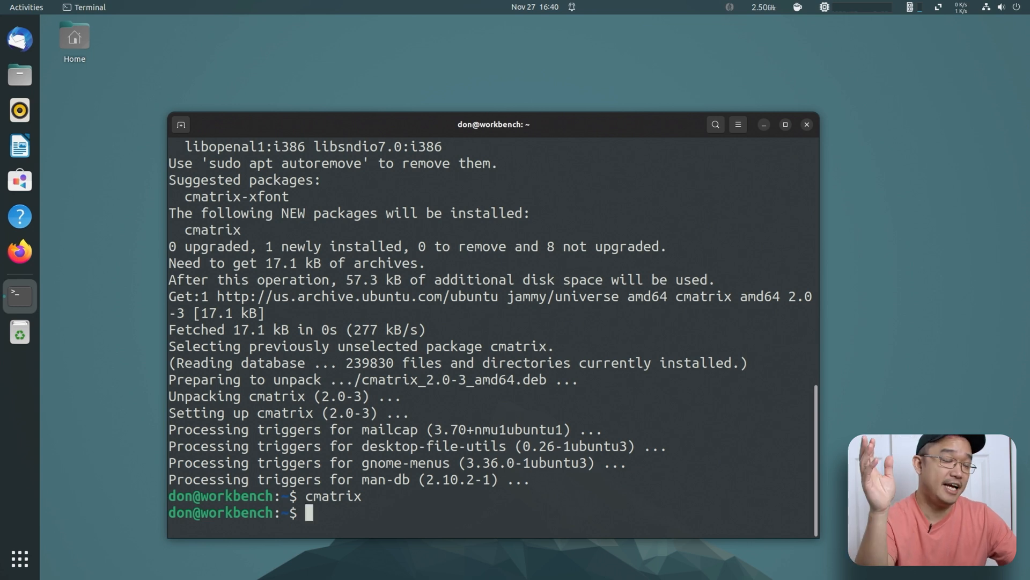
# Step: Install hollywood with 'sudo apt install hollywood' and maximize the terminal window
pyautogui.write('sudo')
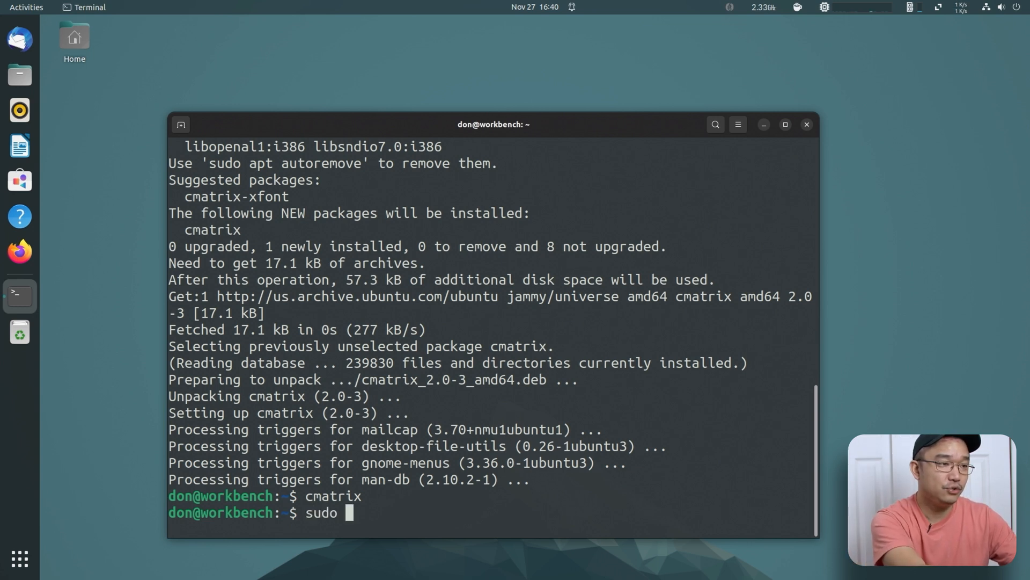
pyautogui.write('apt install ho')
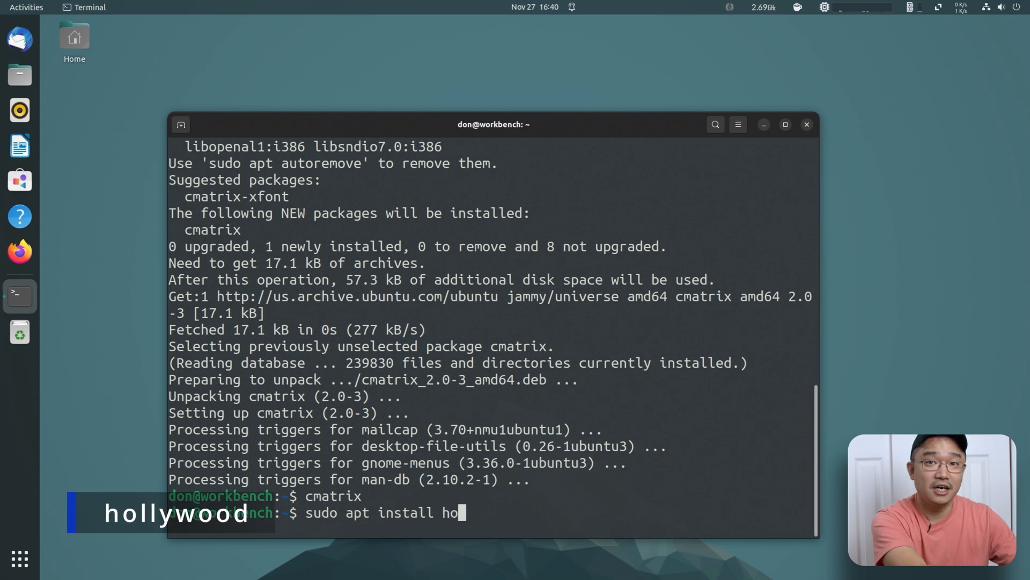
pyautogui.write('llywood')
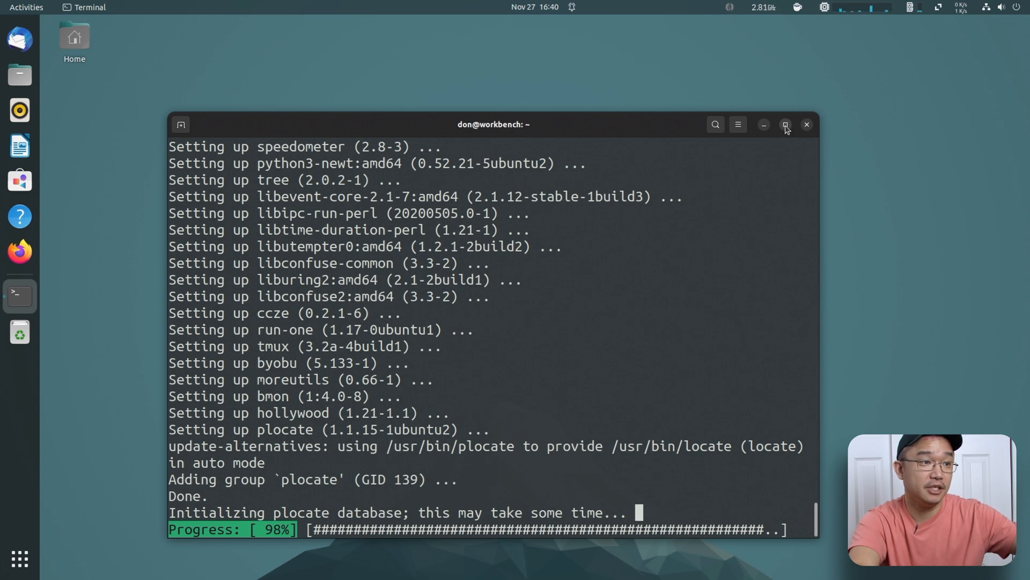
pyautogui.click(786, 124)
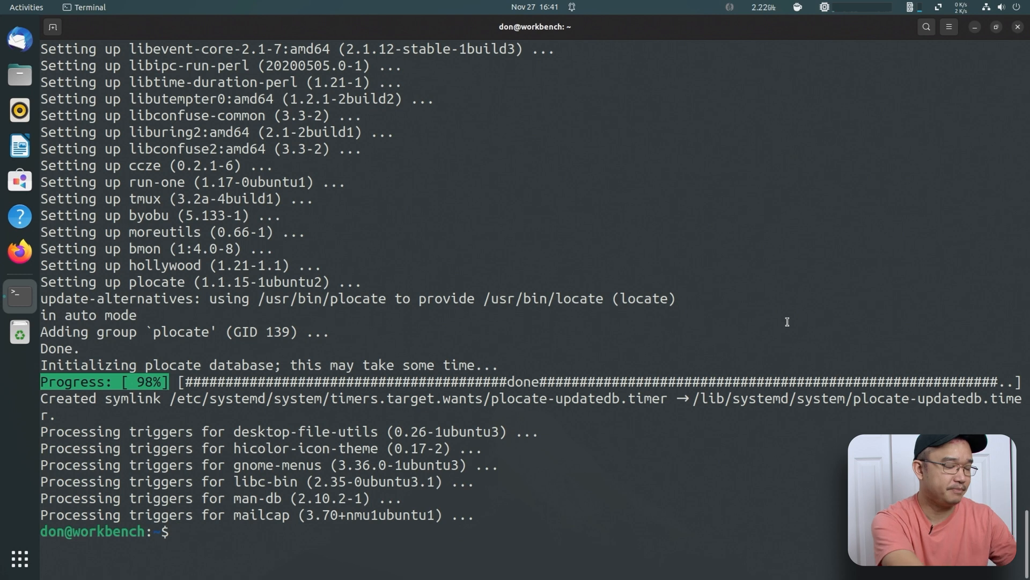
# Step: Run hollywood's hacker display, dismiss the crash notice, and stop it with Ctrl+C
pyautogui.write('holl')
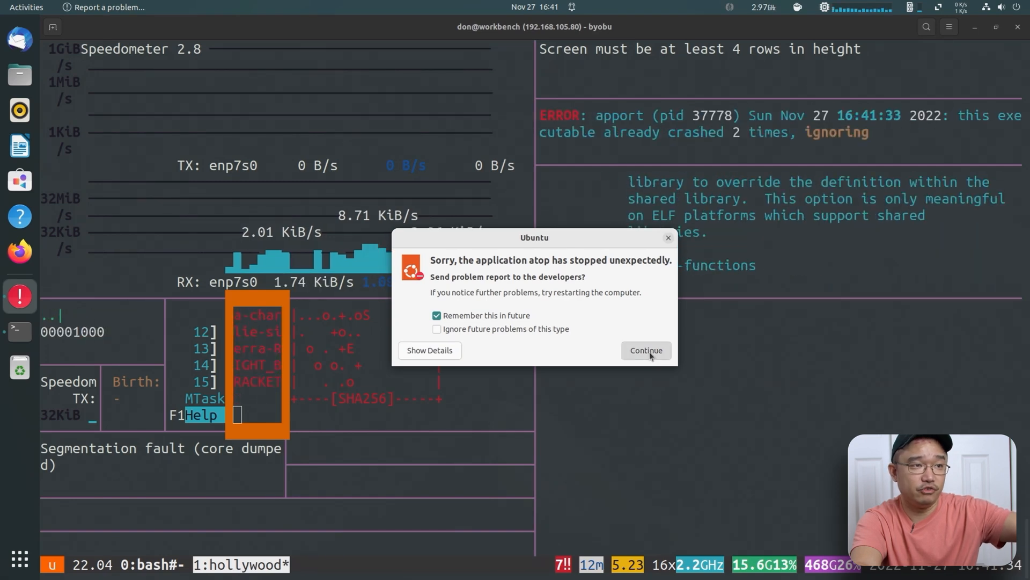
pyautogui.click(647, 350)
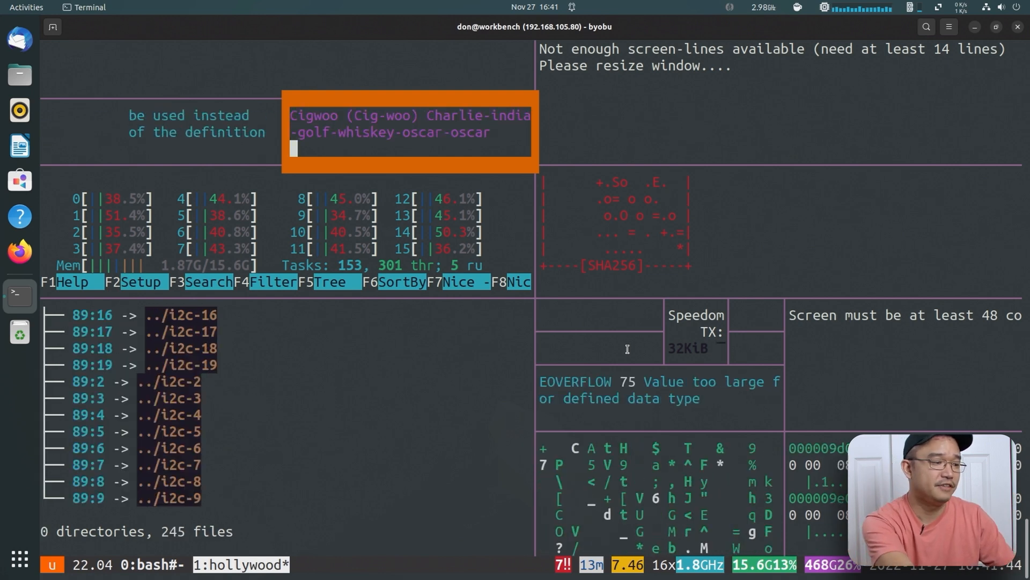
pyautogui.press('ctrl+c')
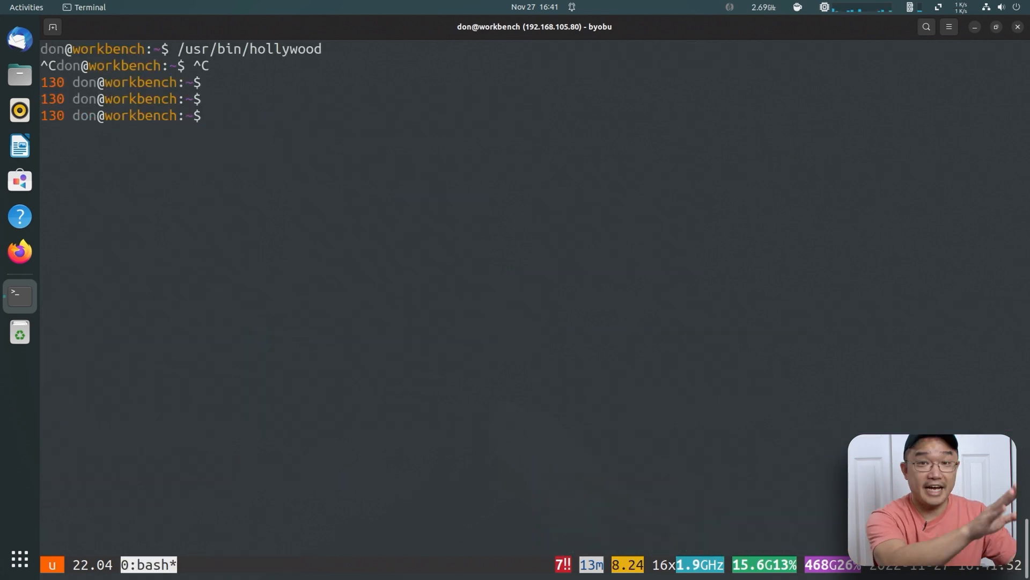
# Step: Leave the hollywood byobu session with 'exit', returning to a plain prompt
pyautogui.write('c')
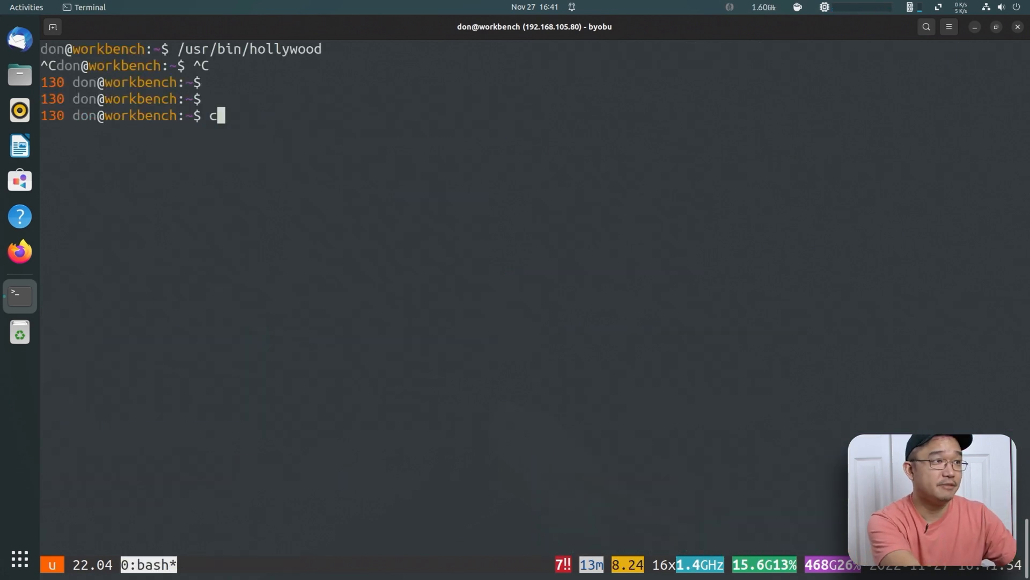
pyautogui.press('BackSpace')
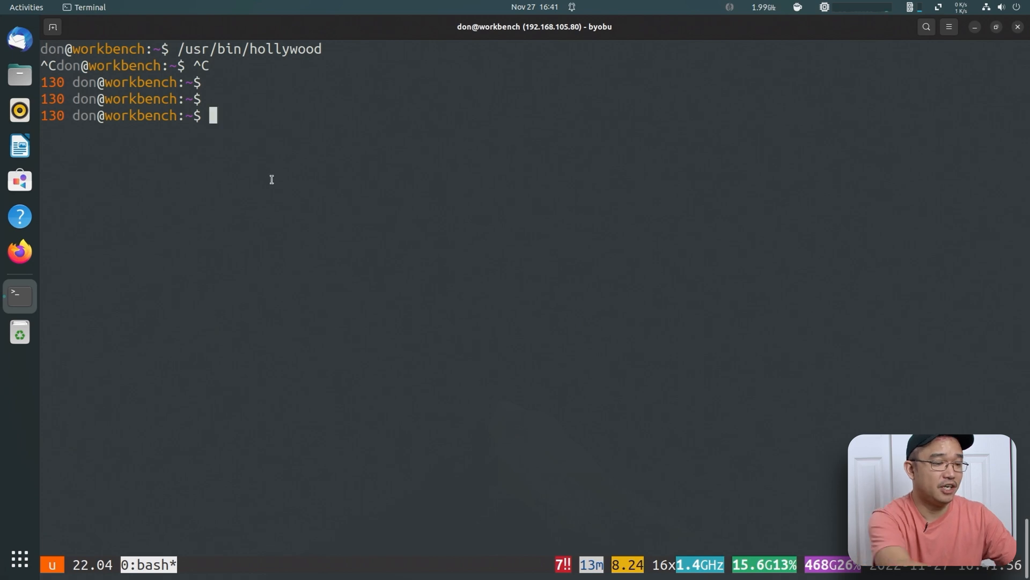
pyautogui.write('exit')
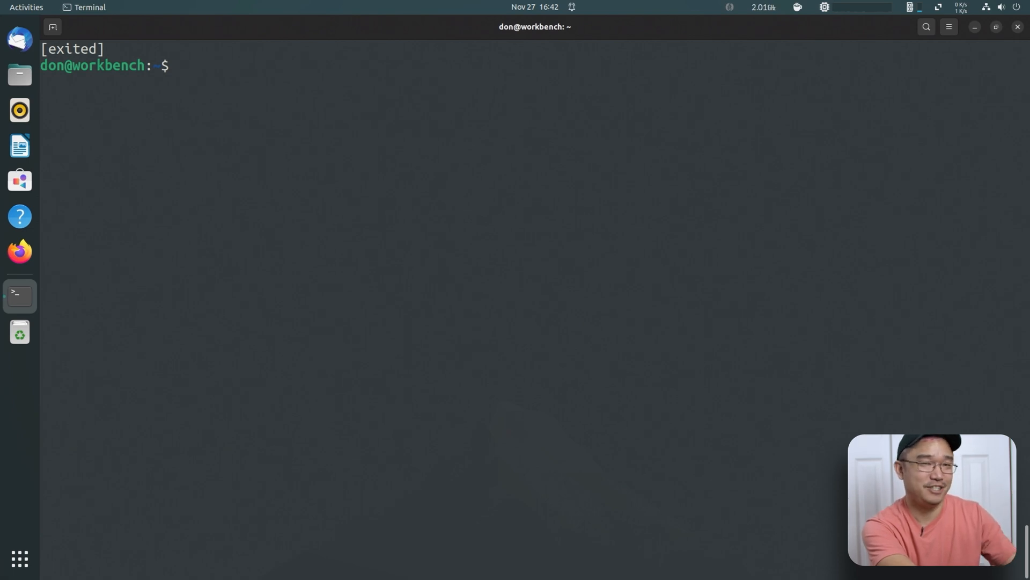
# Step: Install libaa-bin, run the aafire ASCII fire animation, then close its window
pyautogui.write('sudo apt install libaa-bin')
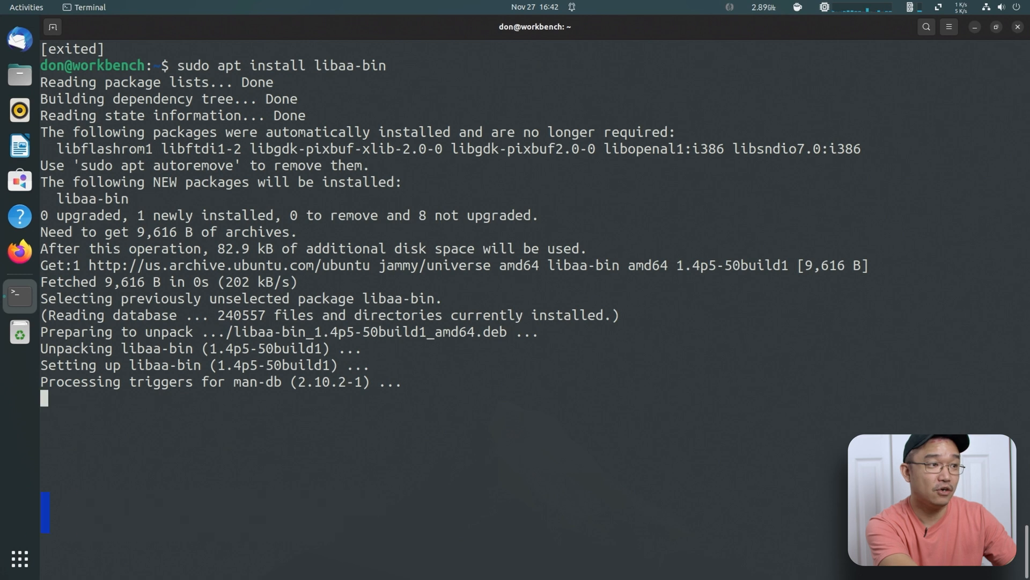
pyautogui.write('aafire')
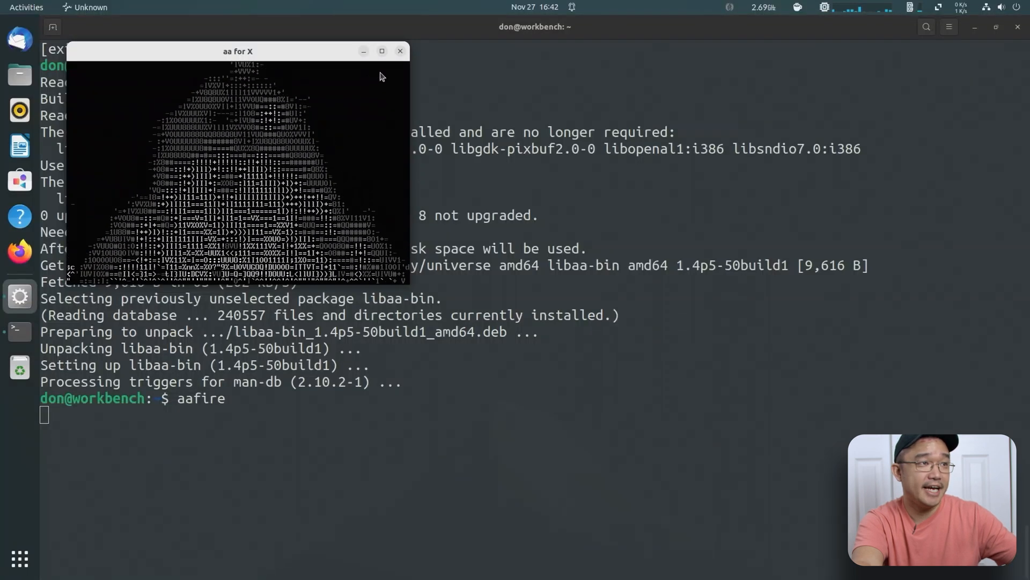
pyautogui.click(399, 50)
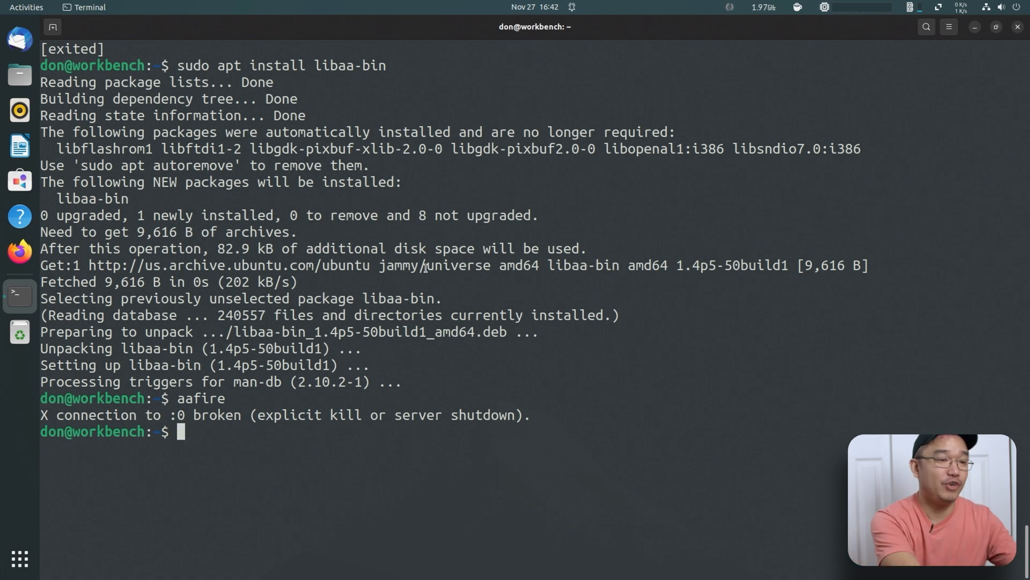
# Step: Install rig with 'sudo apt install rig'
pyautogui.write('sudo')
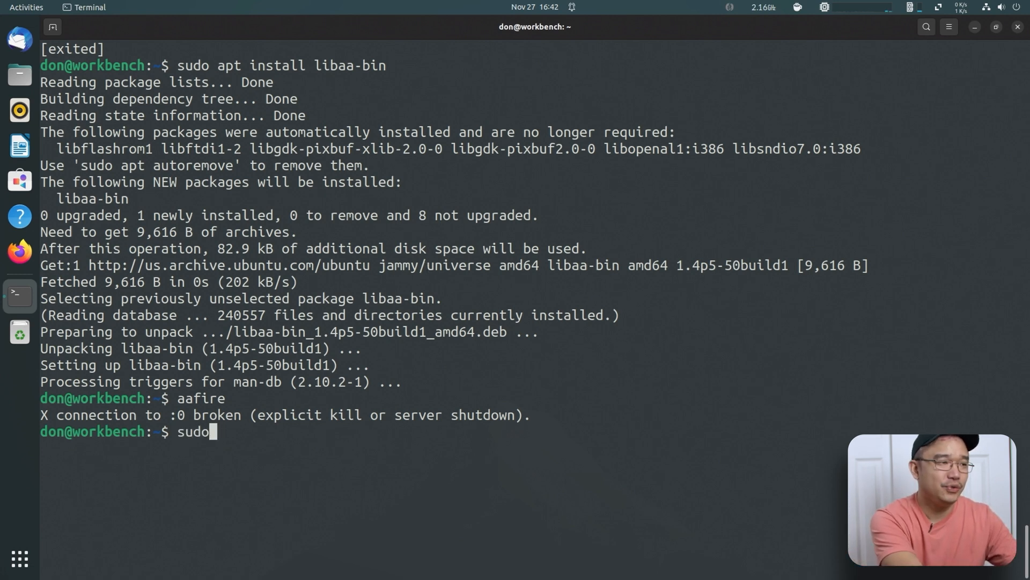
pyautogui.write('apt install')
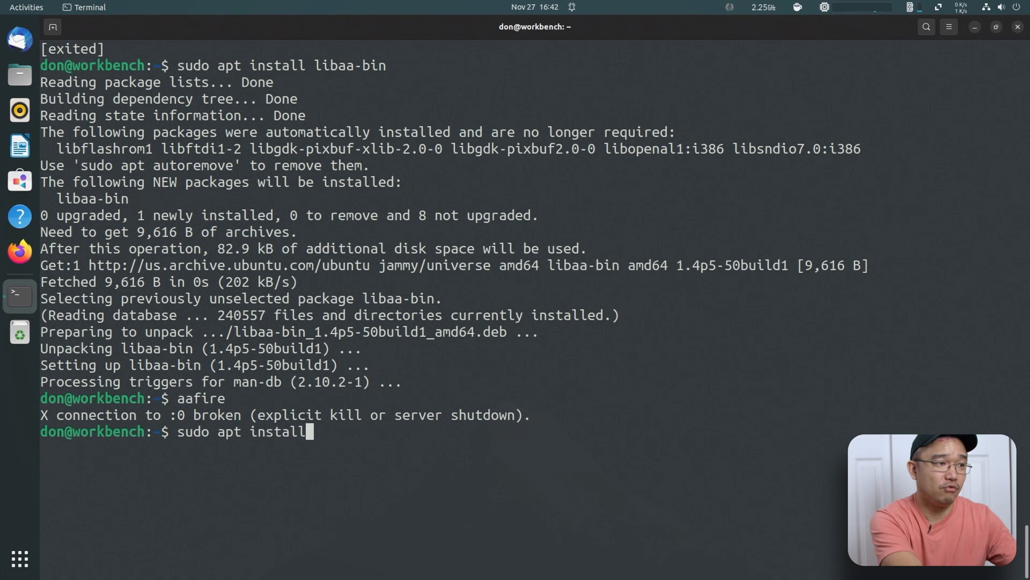
pyautogui.write('rig')
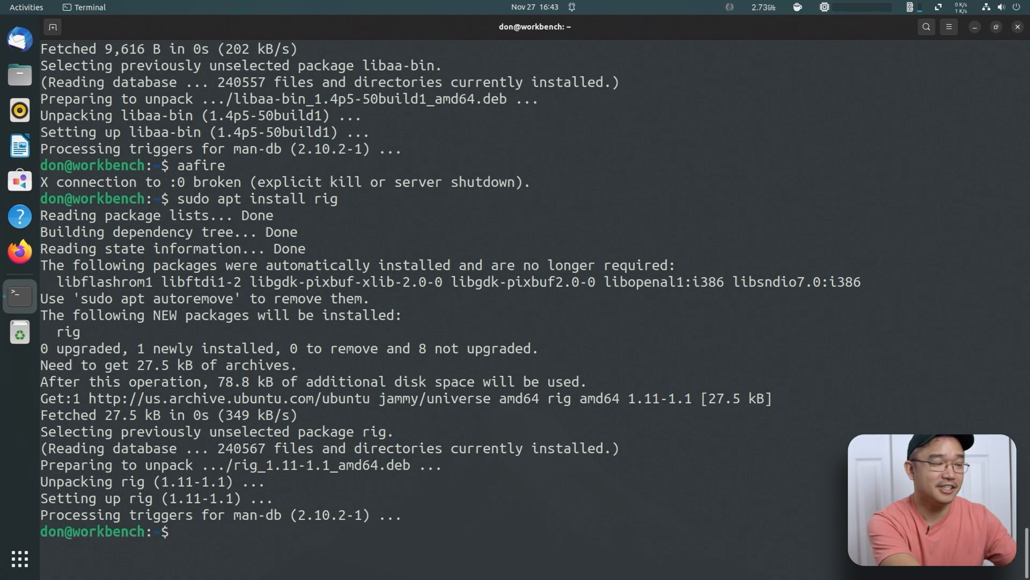
# Step: Run rig several times to print random fake names, addresses and phone numbers
pyautogui.write('rig')
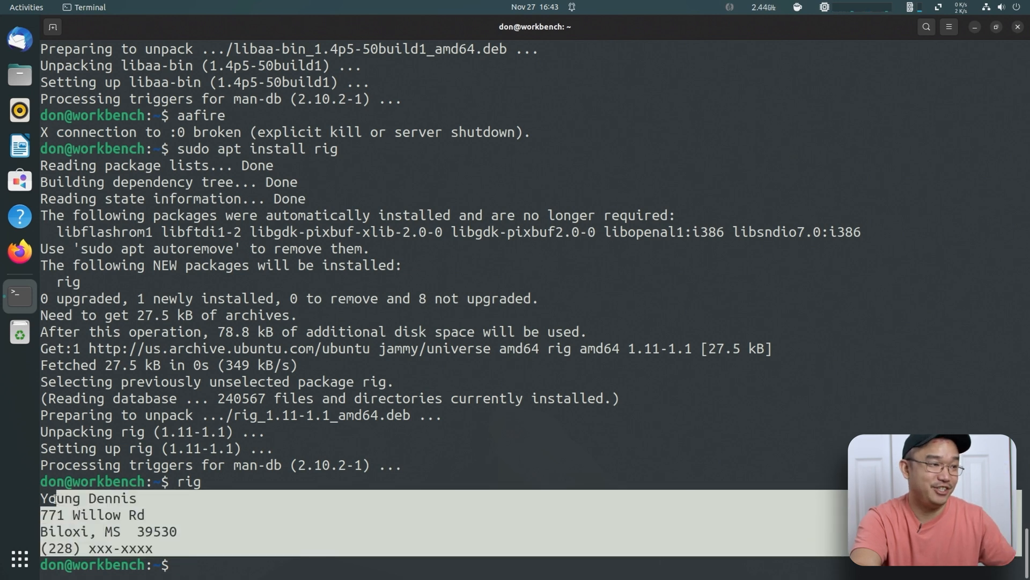
pyautogui.write('rig')
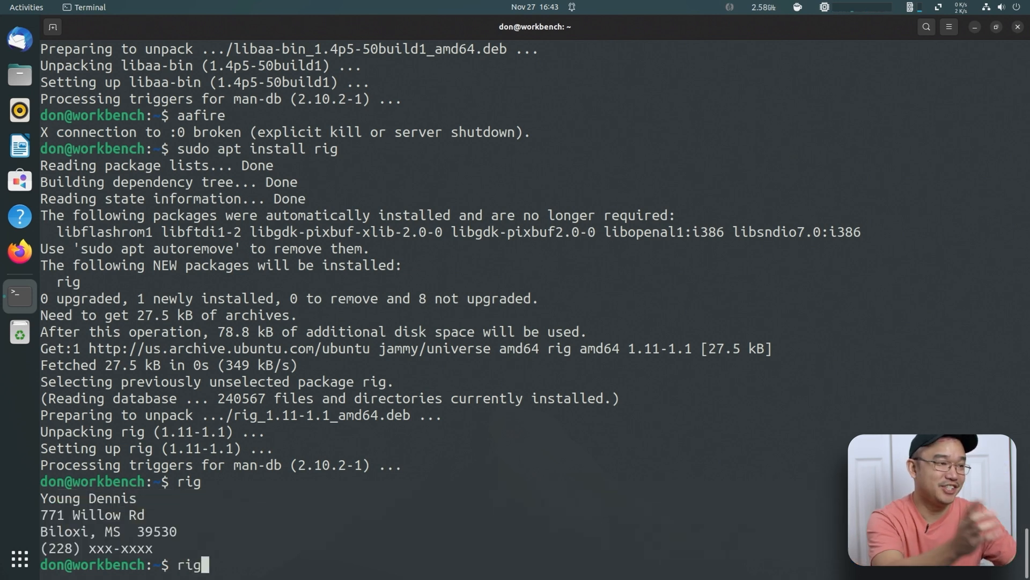
pyautogui.press('Return')
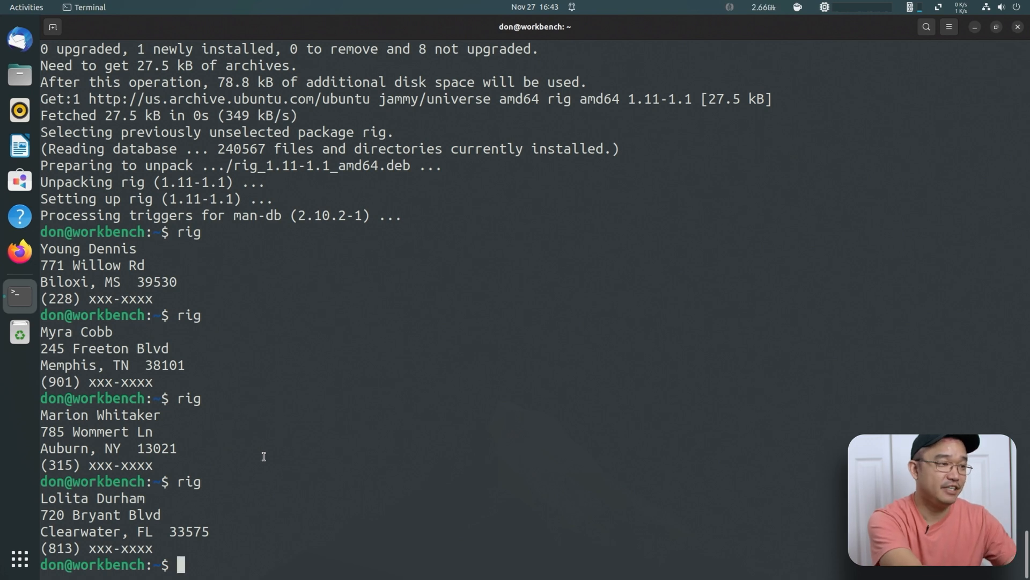
# Step: Connect to telehack.com via telnet, showing its welcome message and command list
pyautogui.write('telnet')
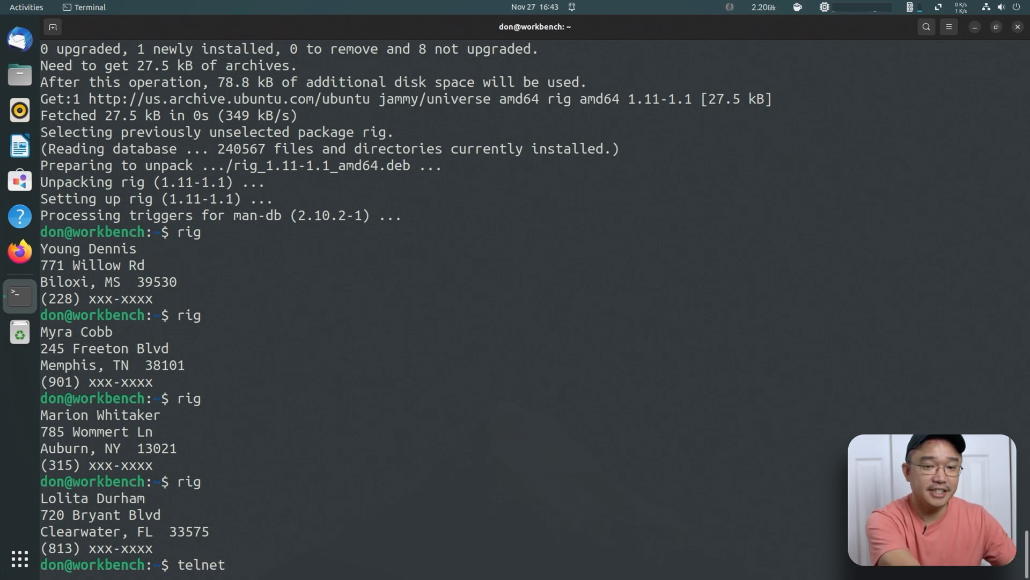
pyautogui.write('tele')
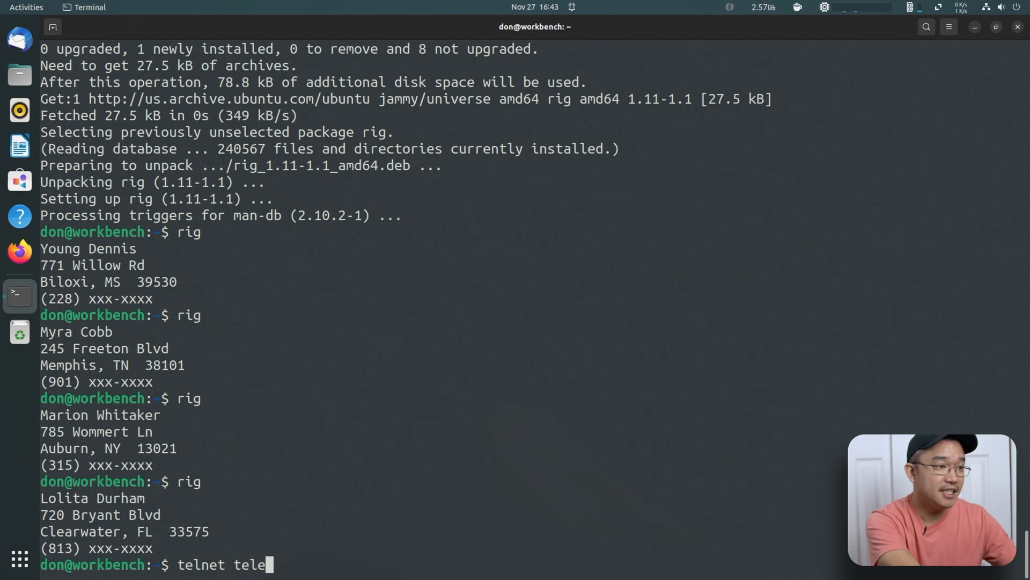
pyautogui.write('hack.com')
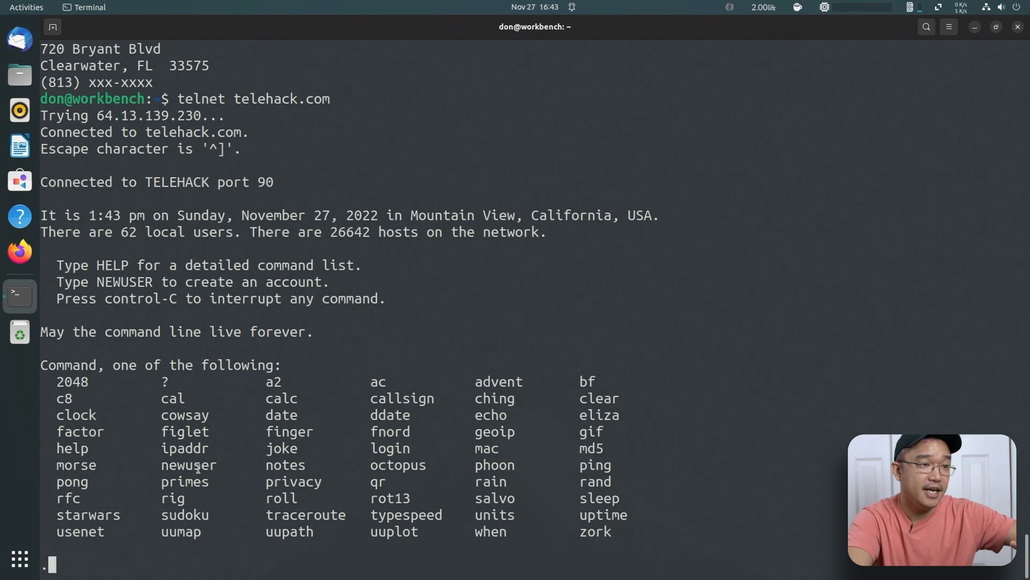
pyautogui.moveTo(414, 466)
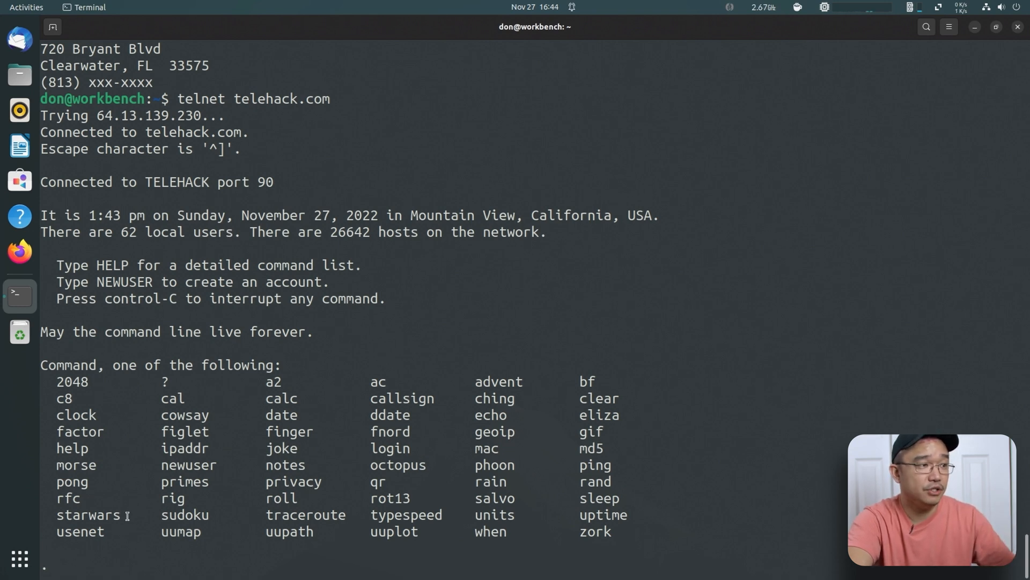
# Step: Play telehack's Star Wars text film with 'starwars', then interrupt it with Ctrl+C
pyautogui.write('star')
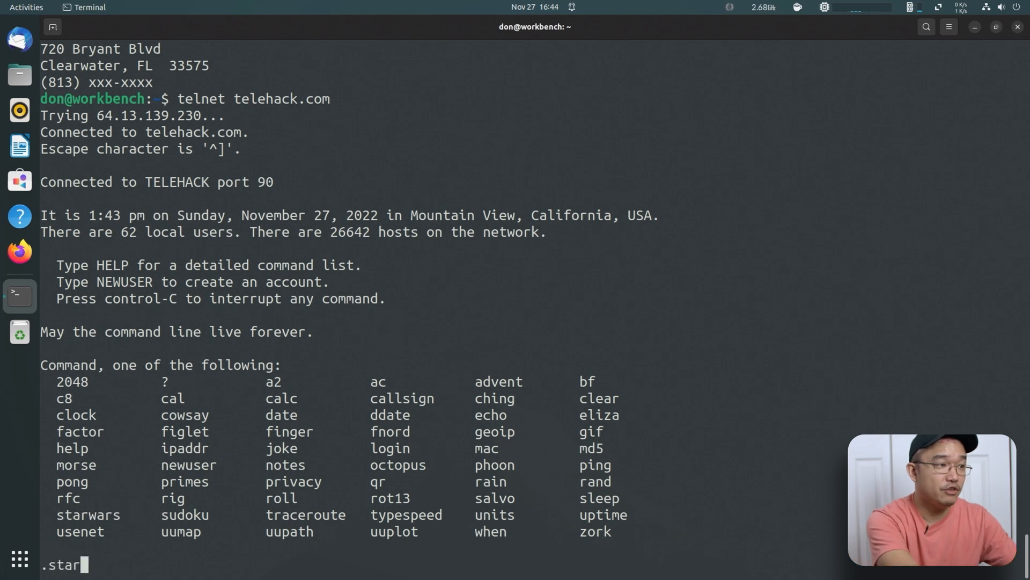
pyautogui.write('war')
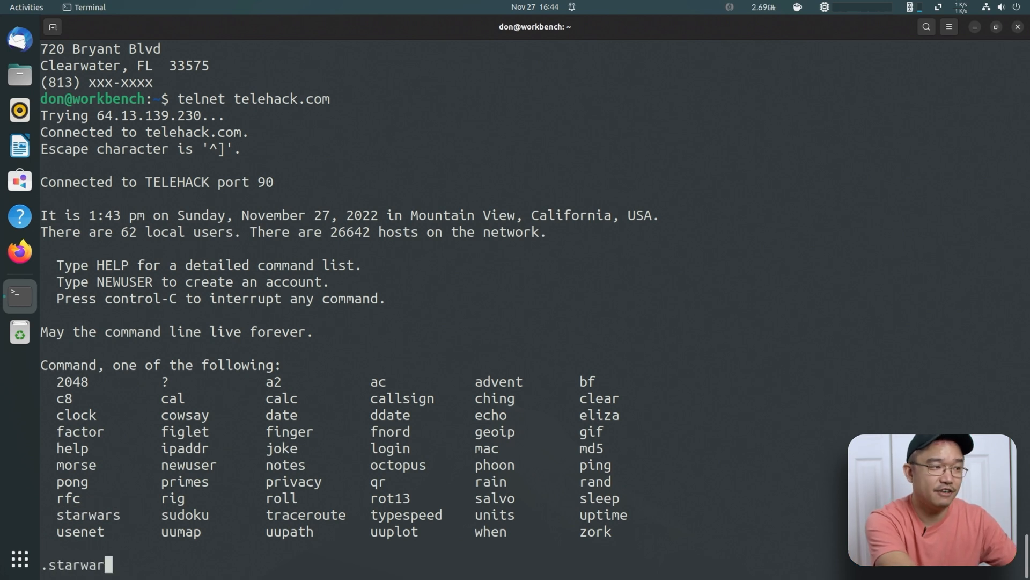
pyautogui.press('Return')
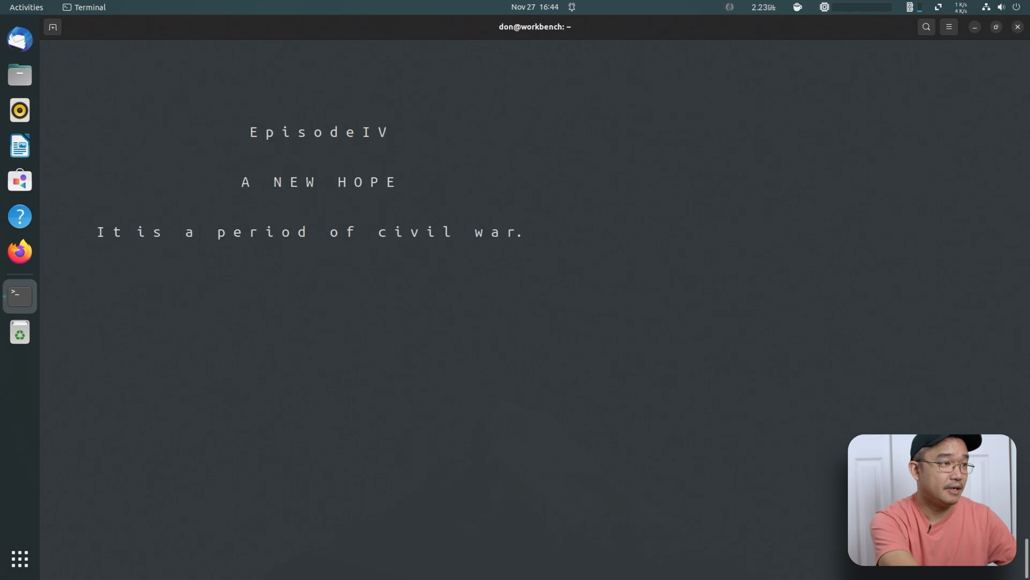
pyautogui.press('ctrl+c')
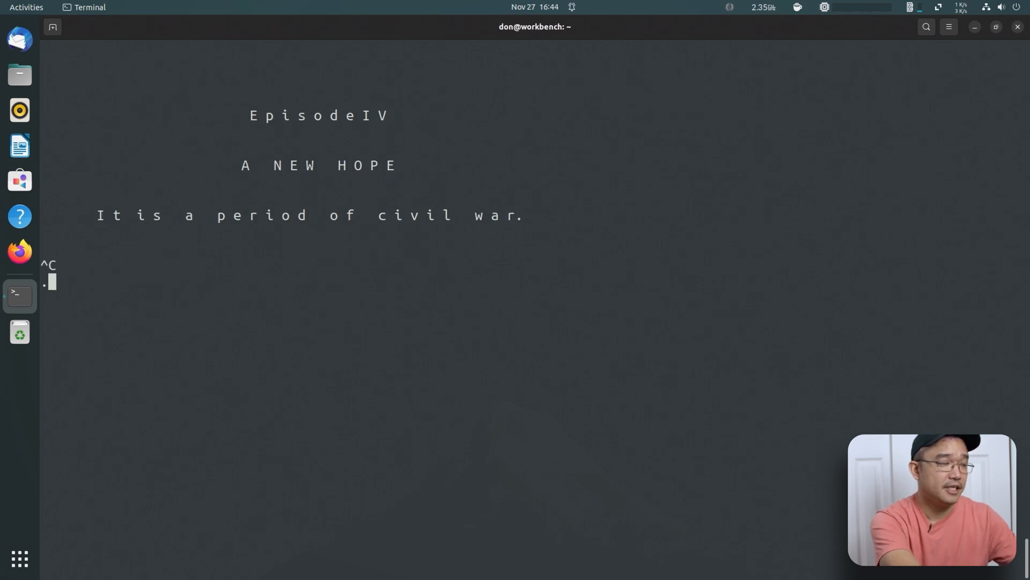
# Step: Reconnect to telehack.com via telnet and launch the 'clock' command
pyautogui.write('telnet telehack.com')
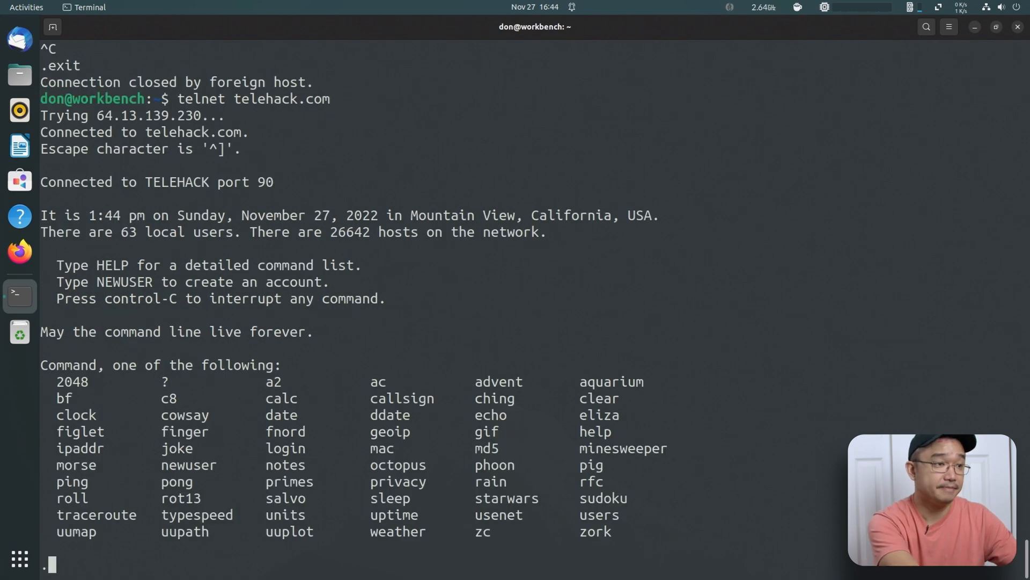
pyautogui.write('clock')
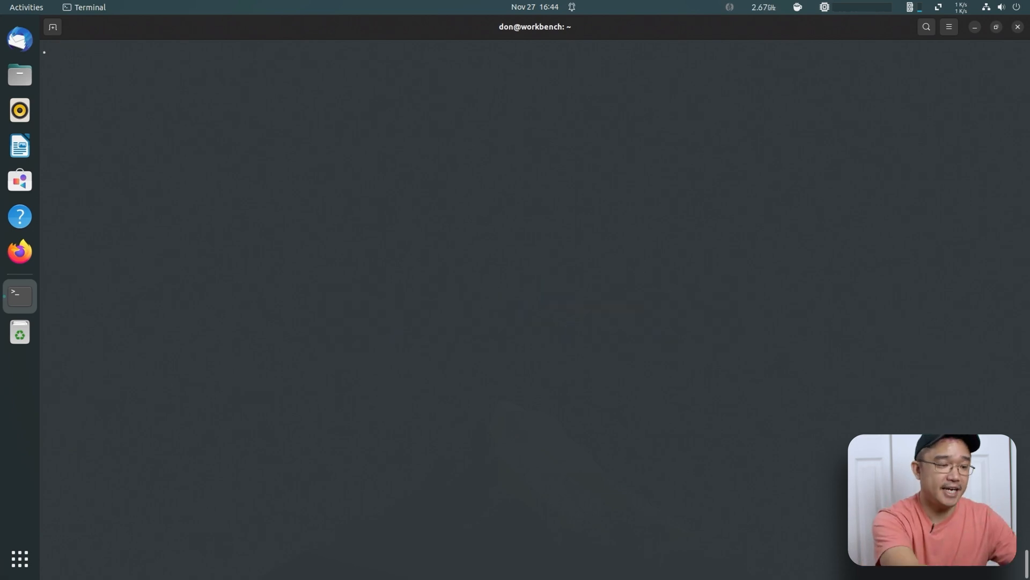
# Step: Exit telehack with '.exit' and connect to mapscii.me to view the ASCII world map
pyautogui.write('.exit')
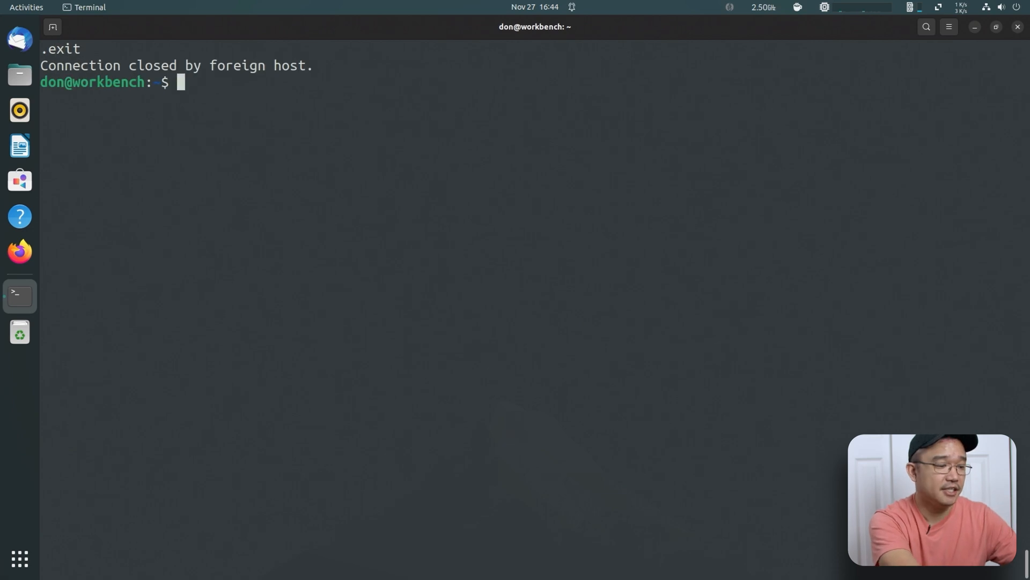
pyautogui.write('telnet mapscii.ne')
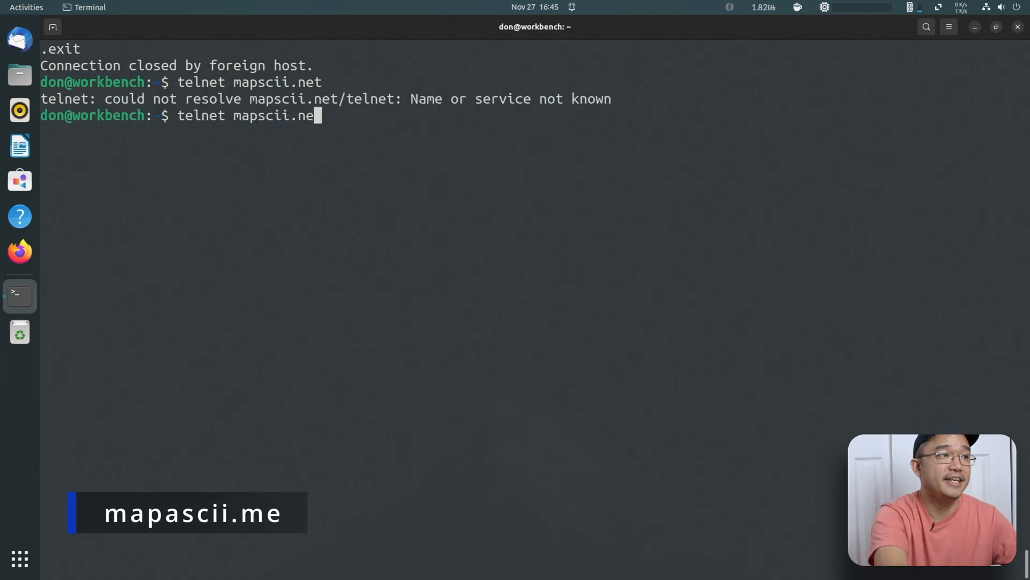
pyautogui.press('Return')
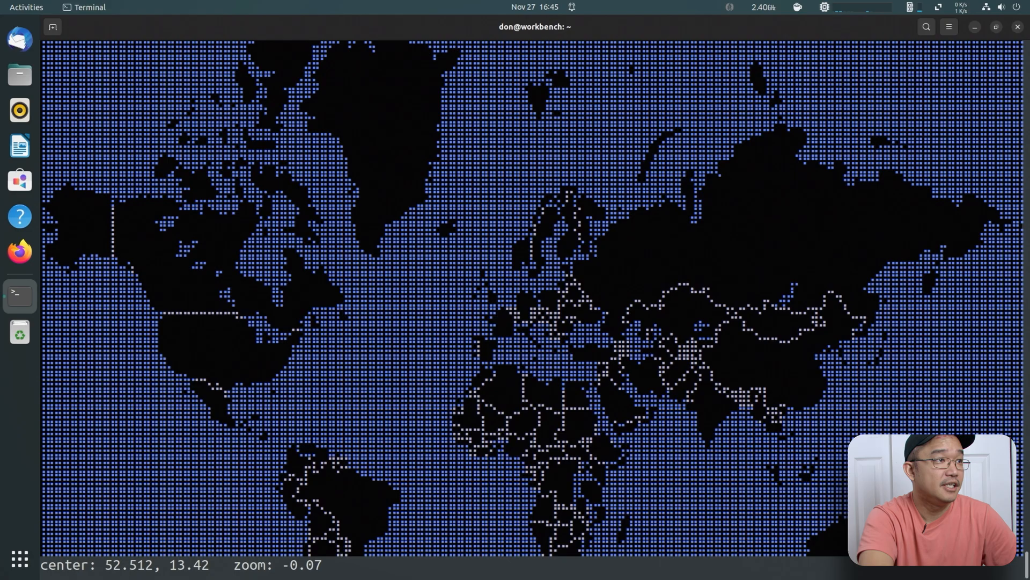
pyautogui.moveTo(166, 471)
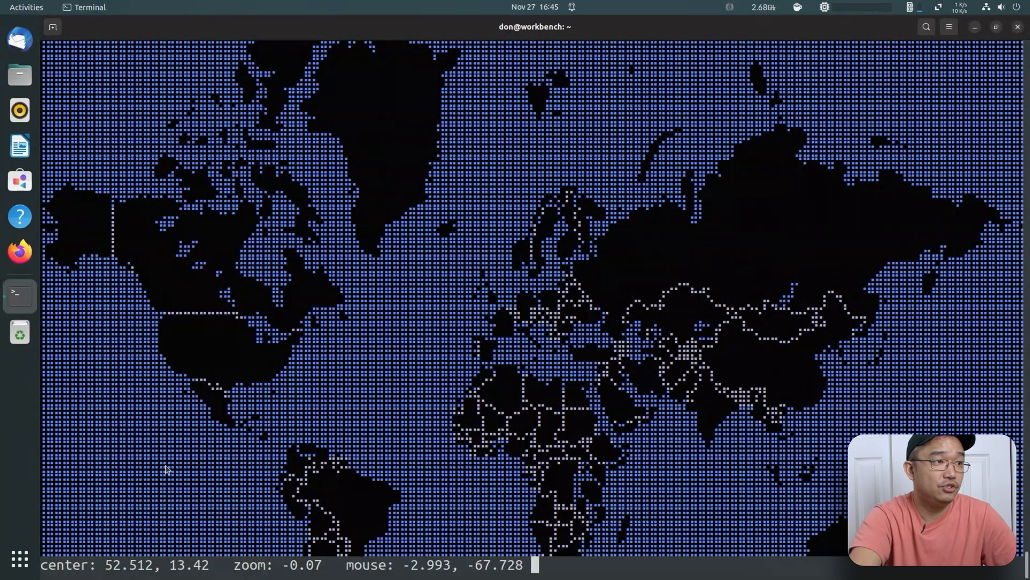
pyautogui.moveTo(238, 359)
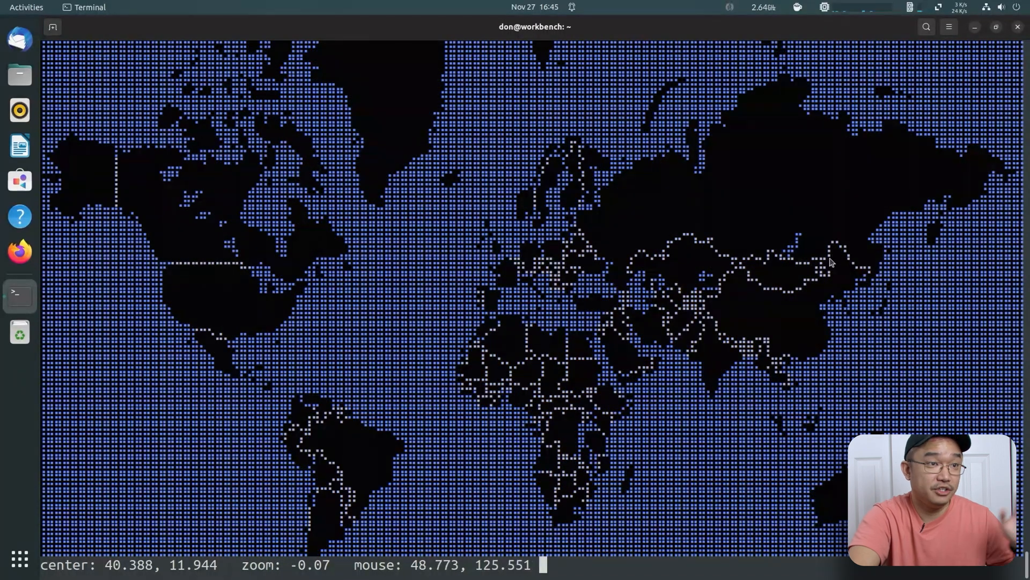
pyautogui.moveTo(197, 235)
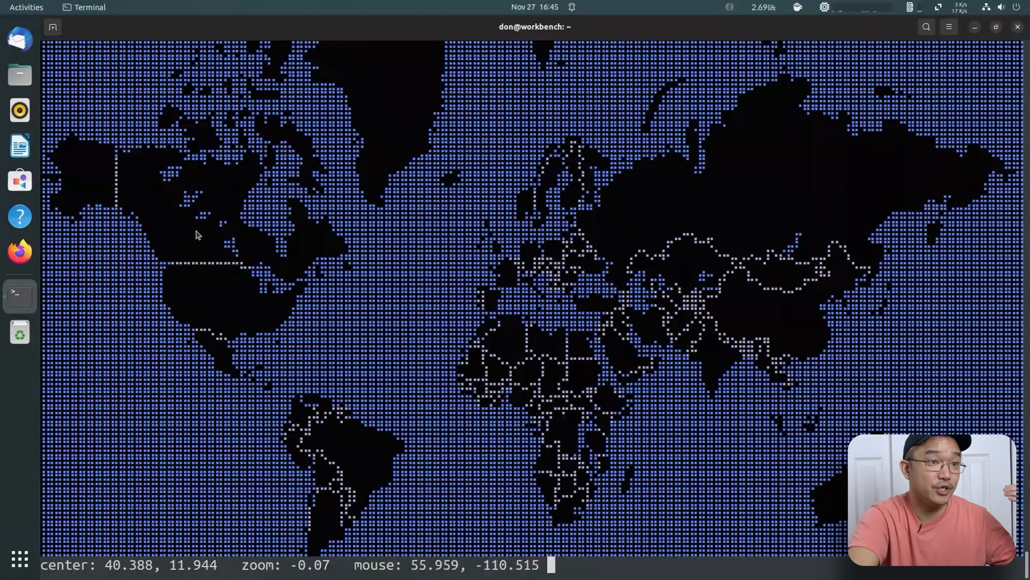
pyautogui.moveTo(642, 260)
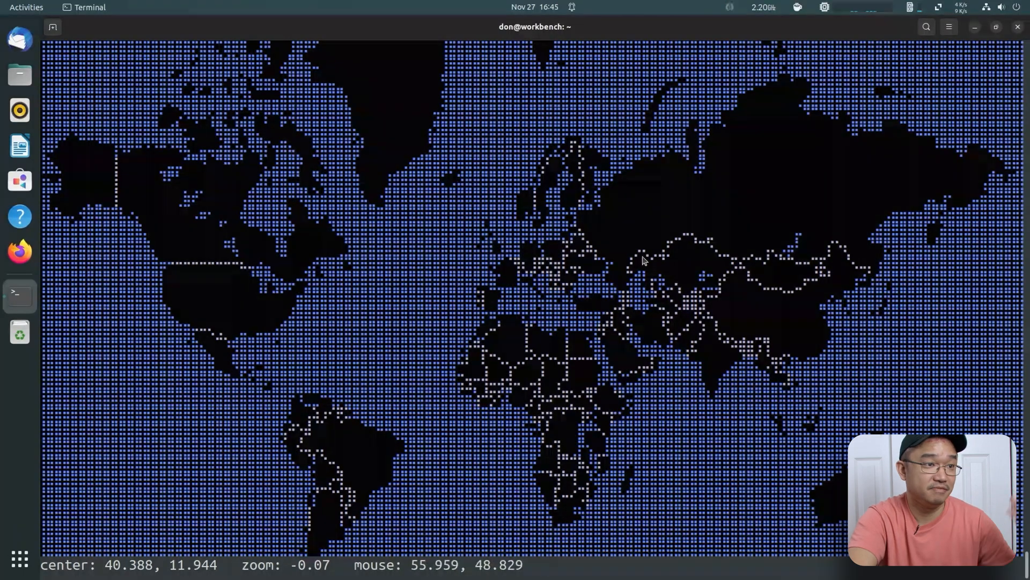
pyautogui.moveTo(567, 347)
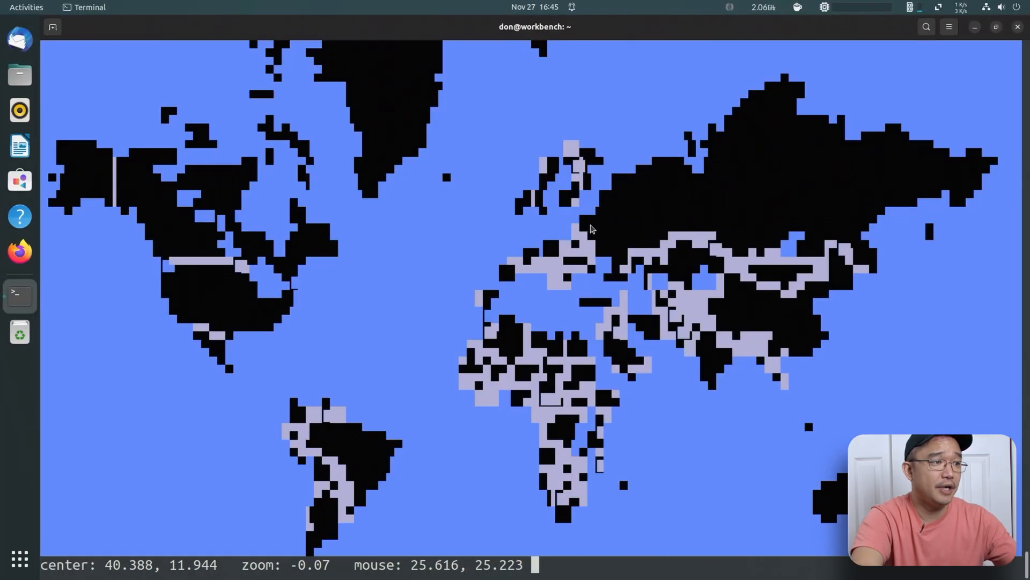
pyautogui.moveTo(394, 248)
pyautogui.write('telnet')
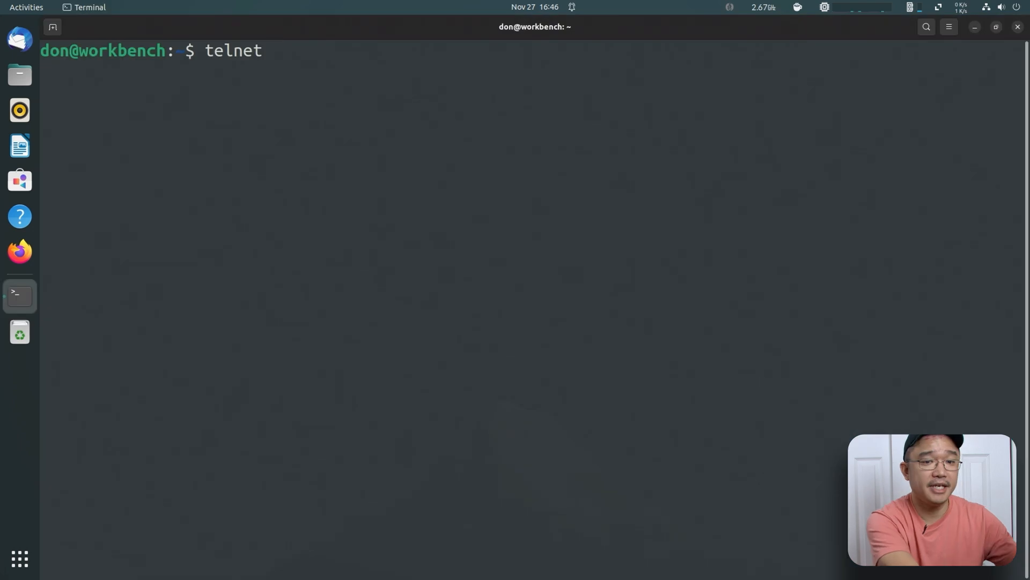
# Step: Begin typing 'telnet freechess.org' at a fresh prompt
pyautogui.write('free')
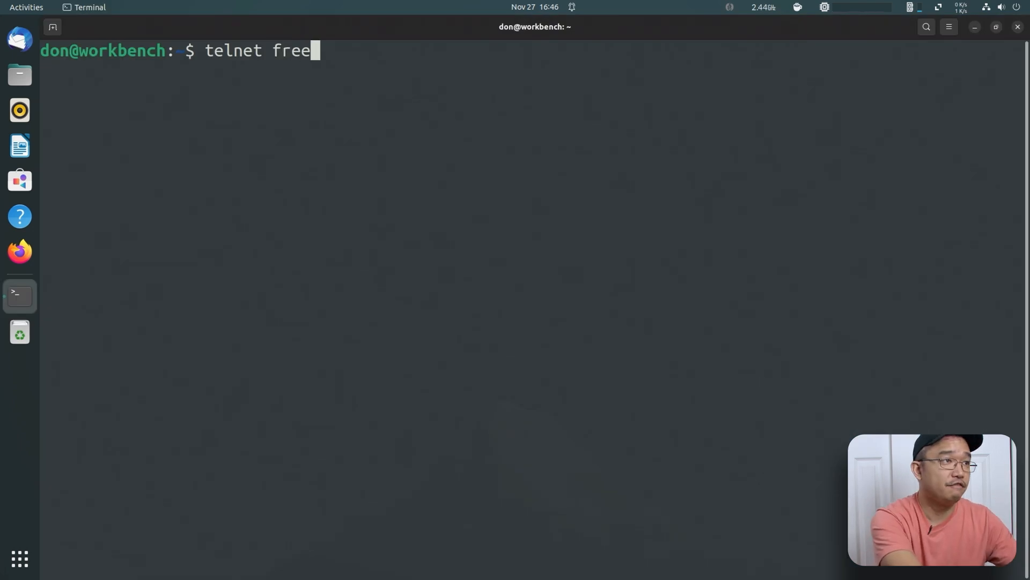
pyautogui.write('chess.o')
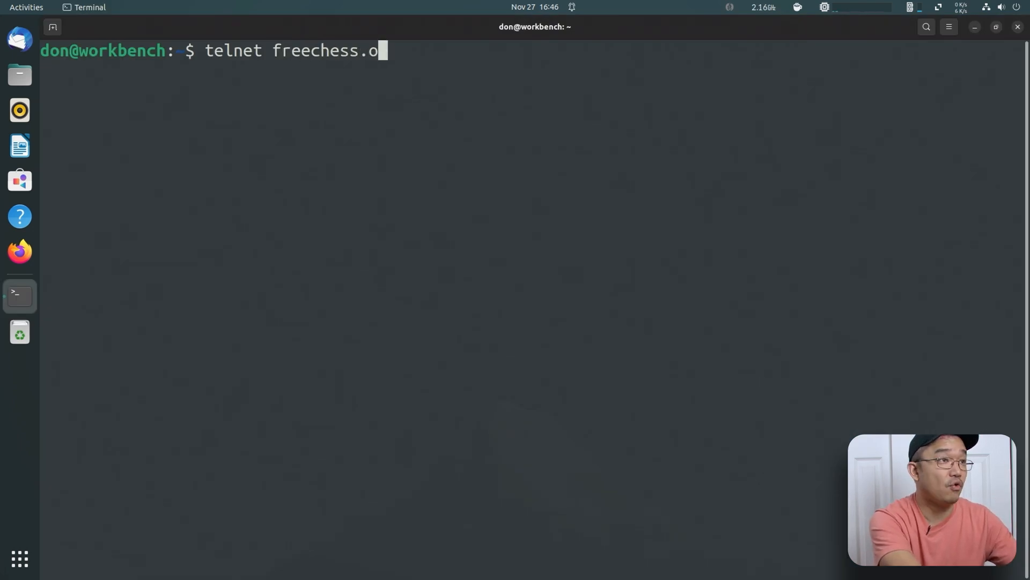